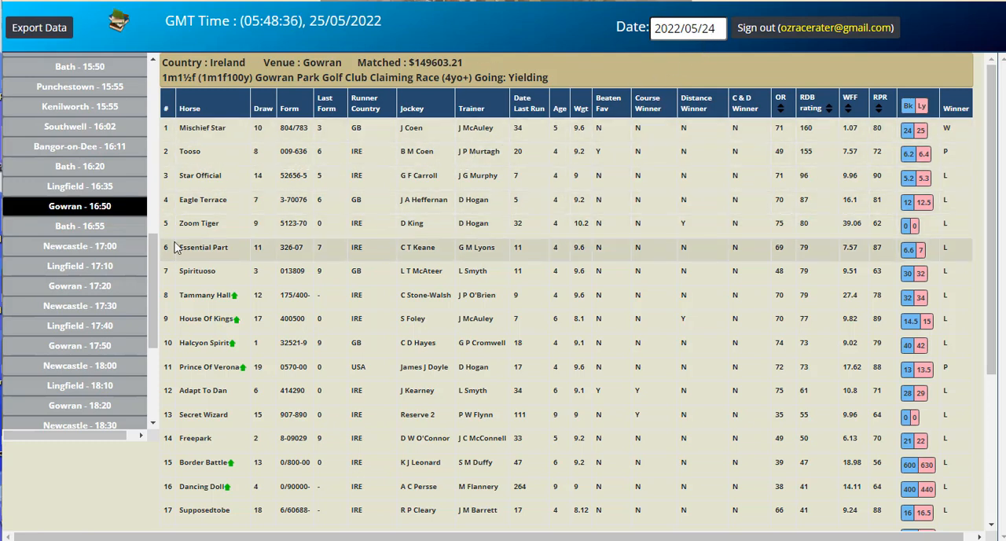
# Step: Select 'Meetings for 24/05/2022' in the sidebar to show all races for the day
pyautogui.scroll(-3)
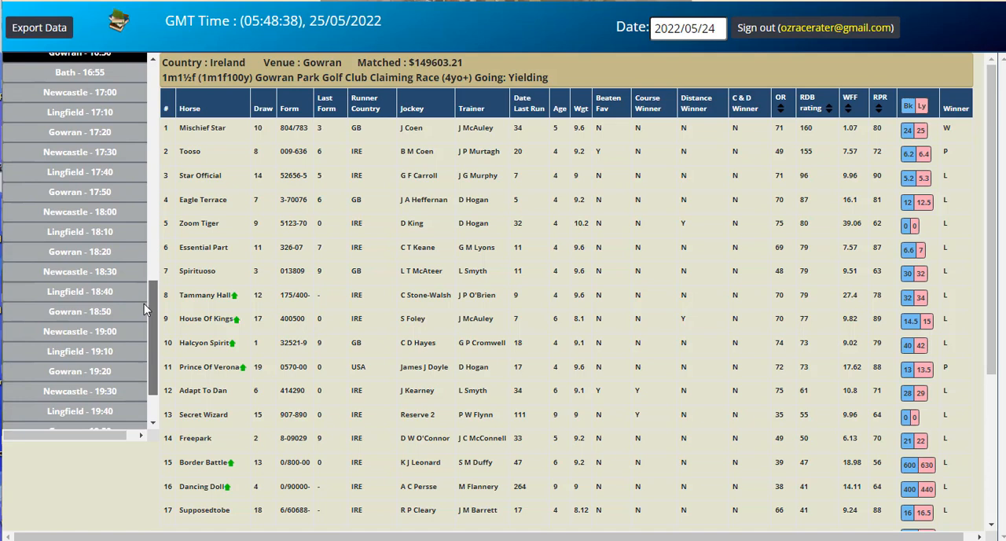
pyautogui.scroll(-3)
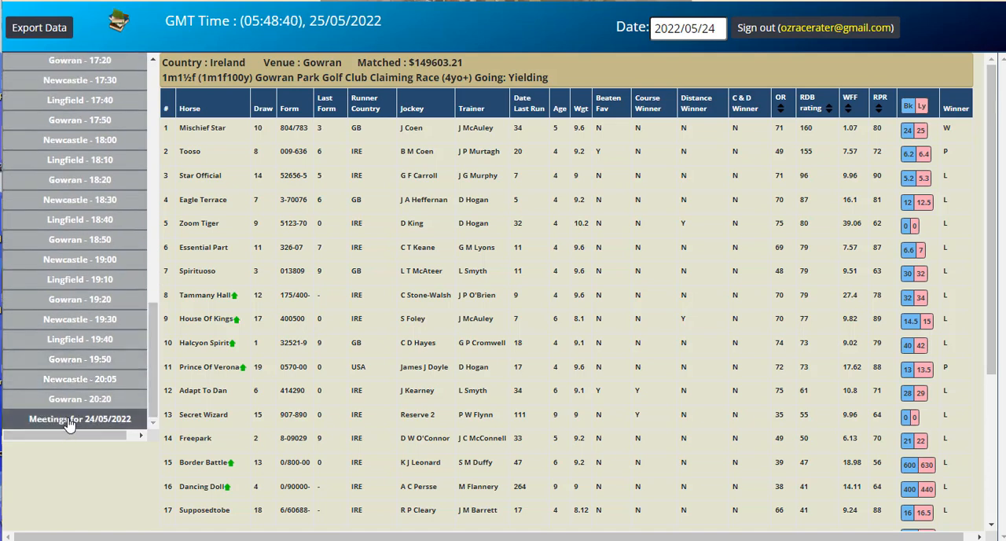
pyautogui.click(79, 418)
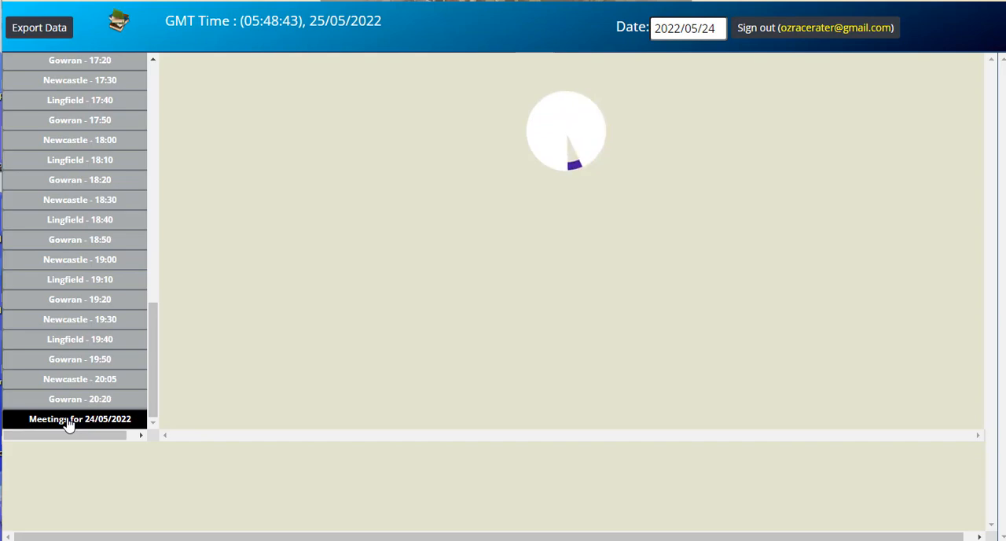
# Step: Export the 24/05/2022 race data and launch the downloaded RDB_20220524 (1).xlsx
pyautogui.click(79, 418)
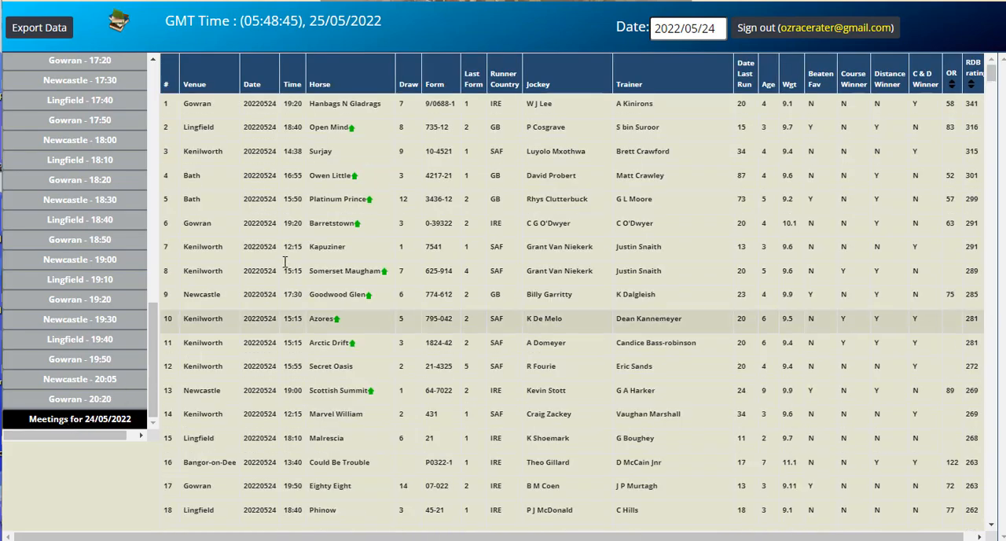
pyautogui.moveTo(358, 128)
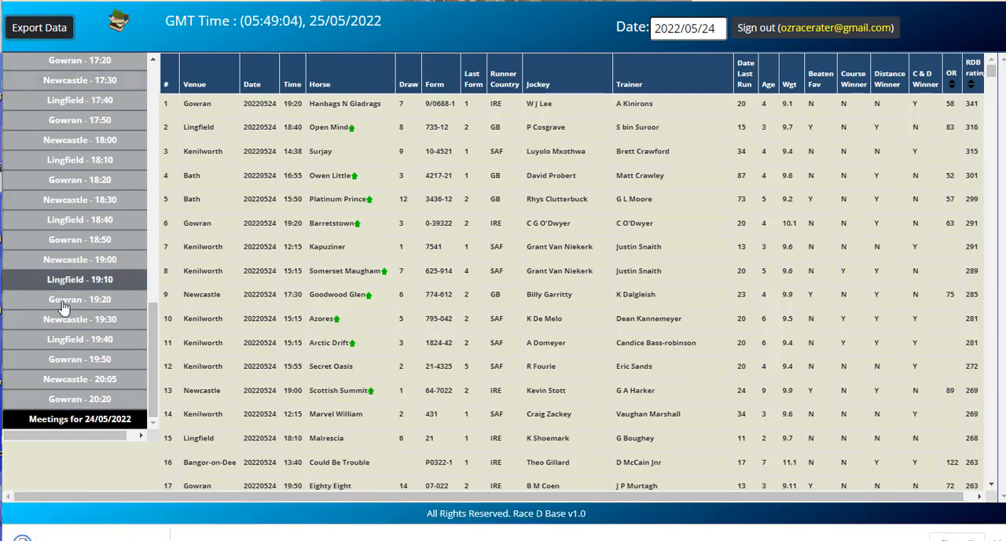
pyautogui.click(38, 27)
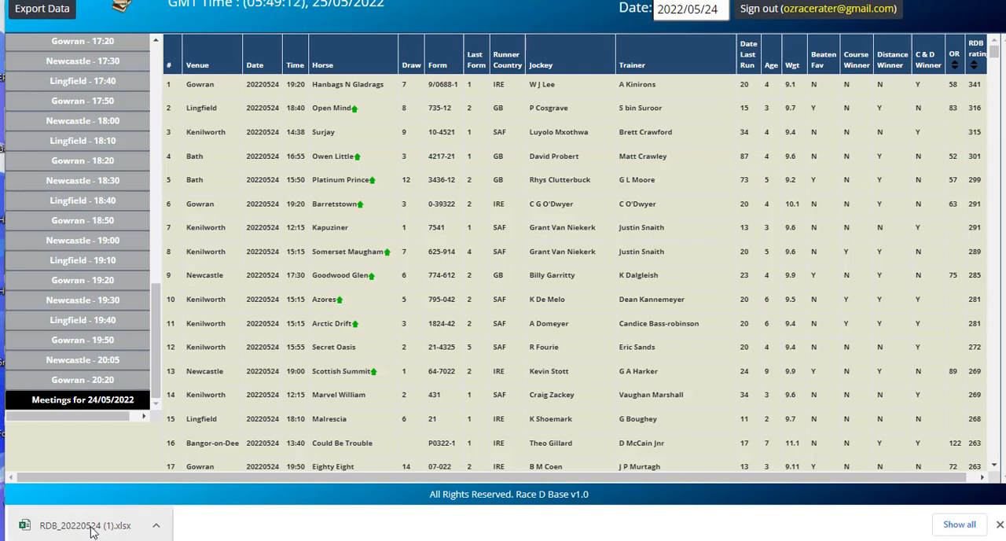
pyautogui.click(87, 525)
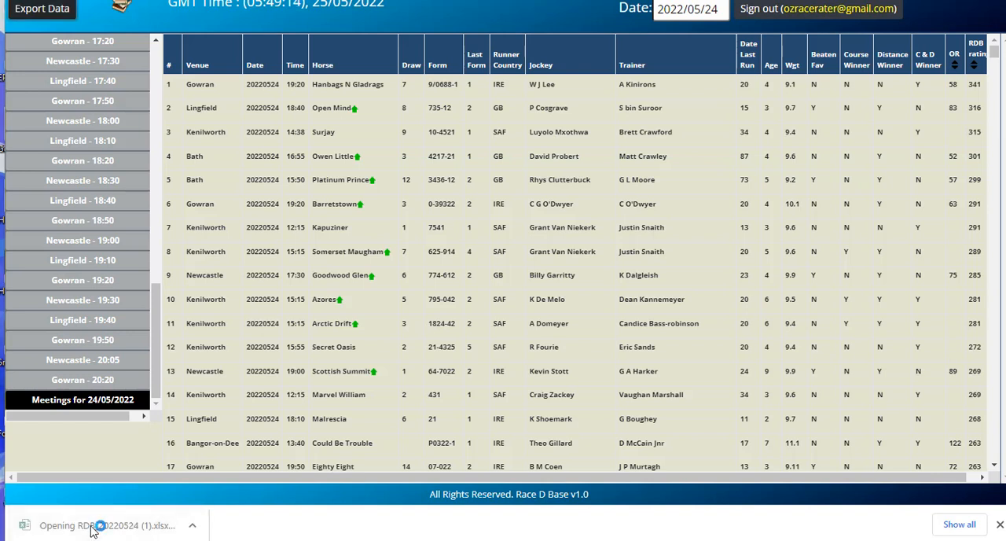
# Step: Enable editing on the RDB_20220524 sheet and add filter dropdowns to the header row
pyautogui.click(86, 525)
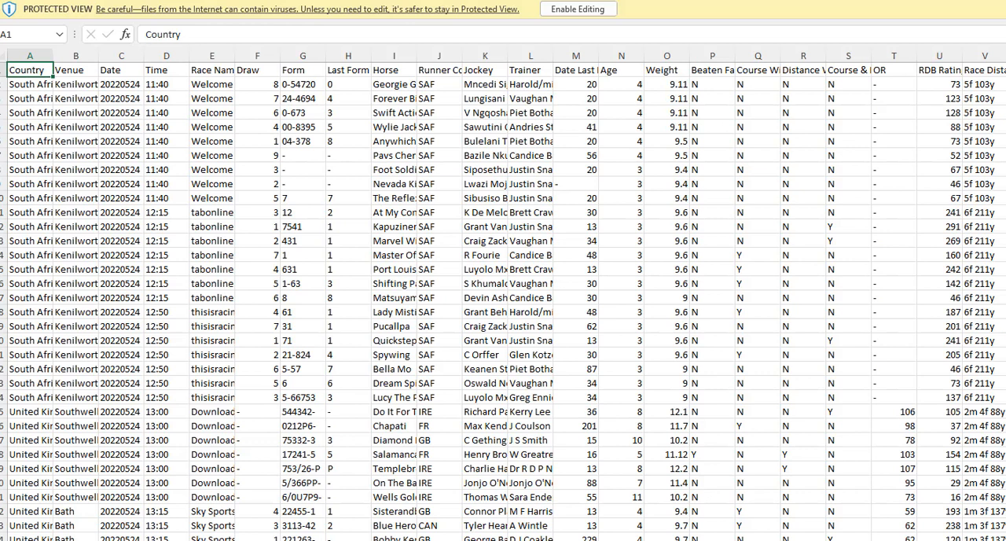
pyautogui.moveTo(589, 34)
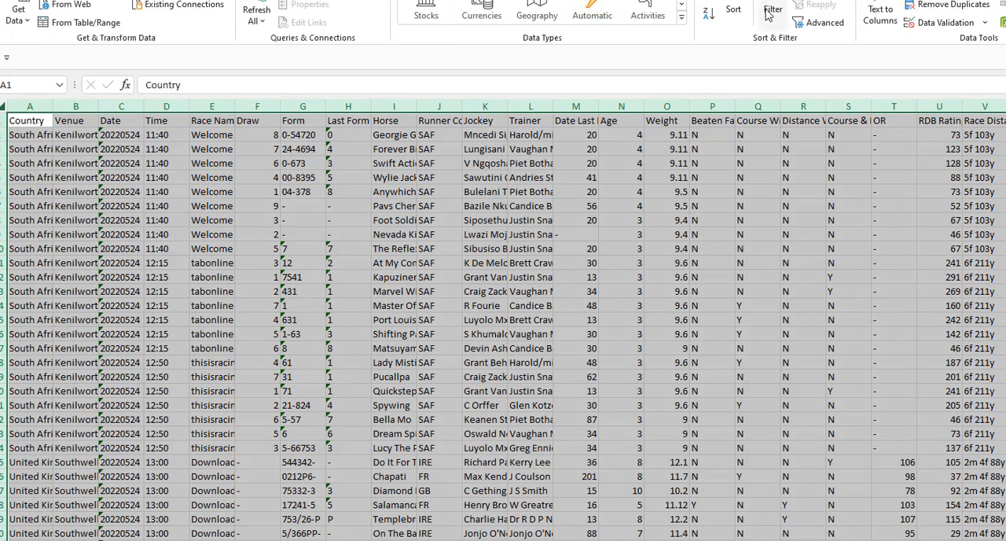
pyautogui.click(773, 9)
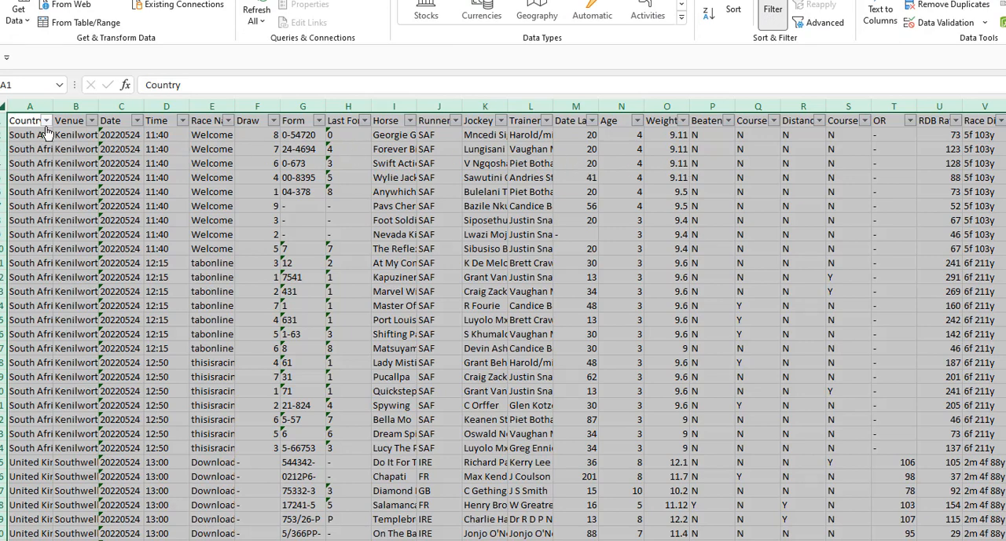
pyautogui.moveTo(48, 119)
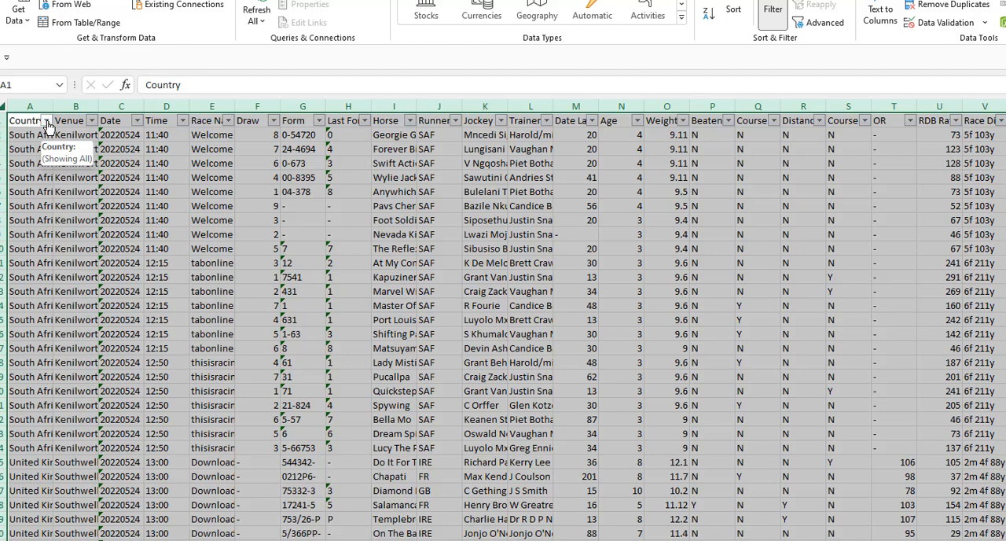
# Step: Filter the Country column to United Kingdom only, excluding Ireland and South Africa
pyautogui.click(50, 120)
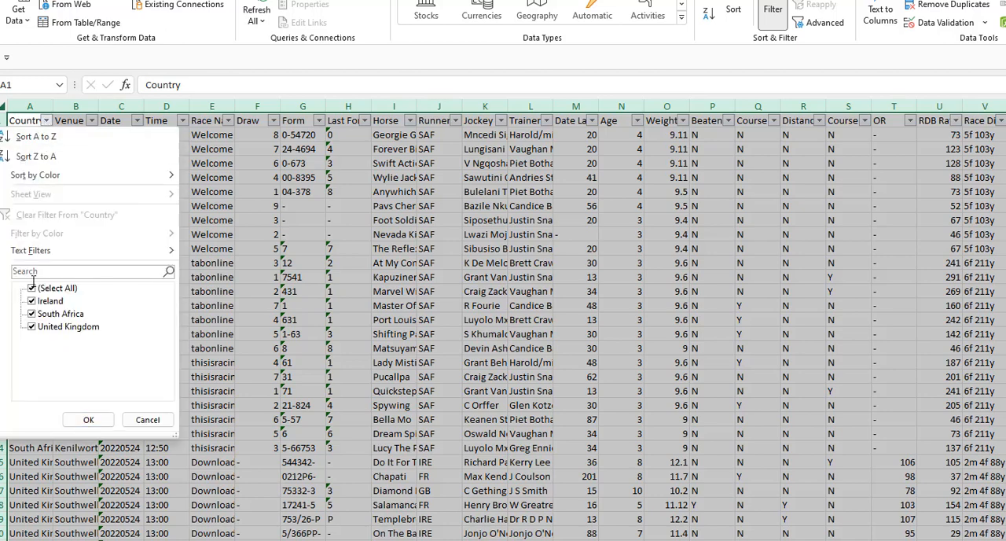
pyautogui.click(60, 314)
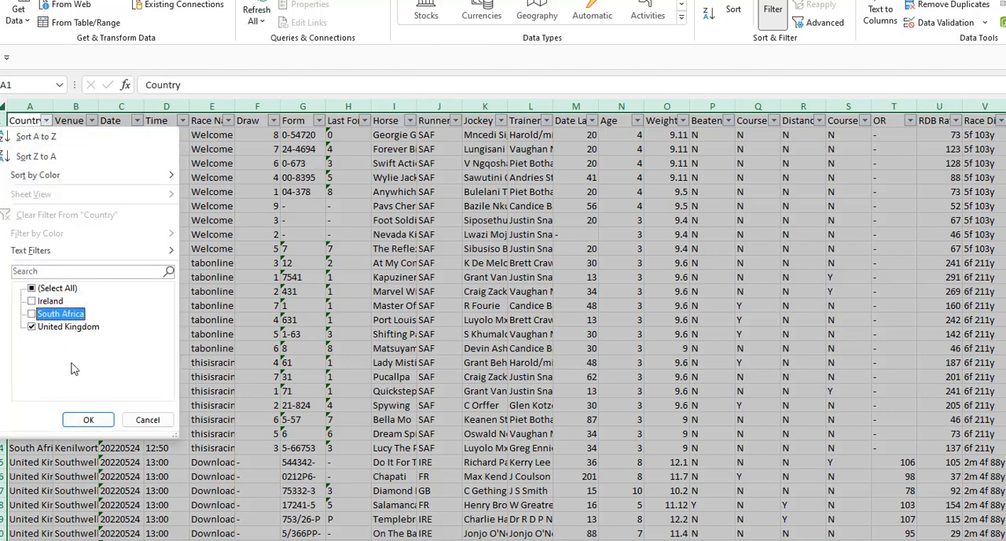
pyautogui.click(88, 418)
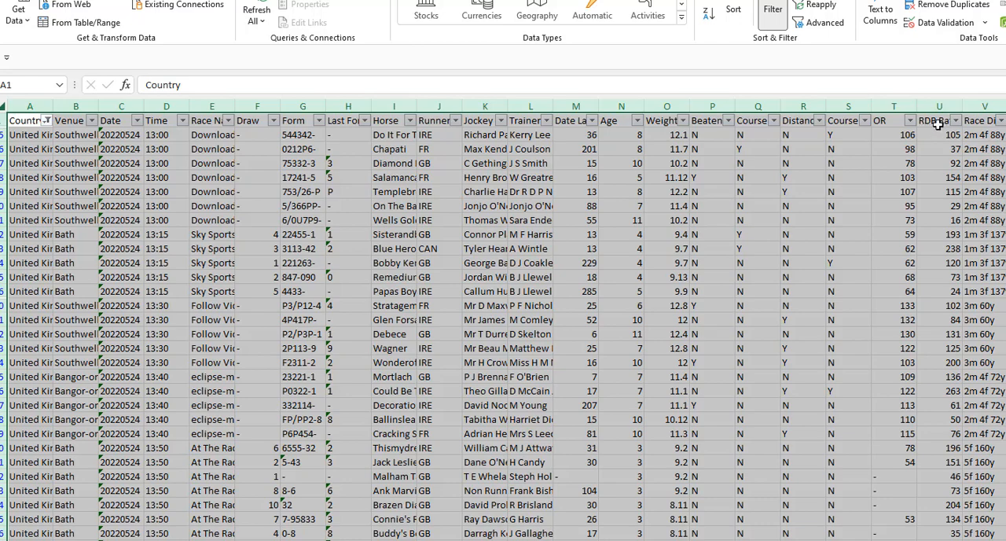
# Step: Filter RDB Rating to values greater than or equal to 250, leaving about ten UK runners
pyautogui.click(952, 119)
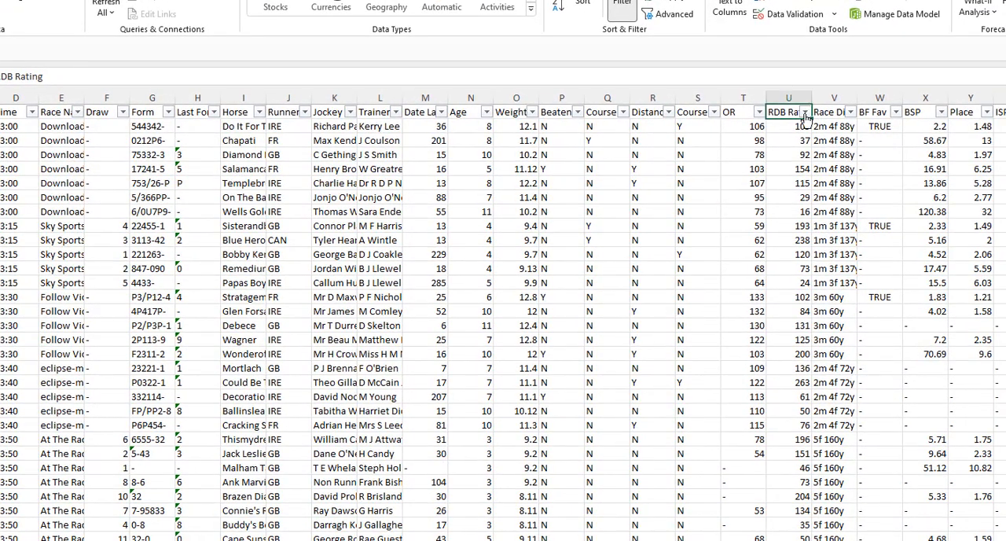
pyautogui.click(804, 110)
pyautogui.write('2')
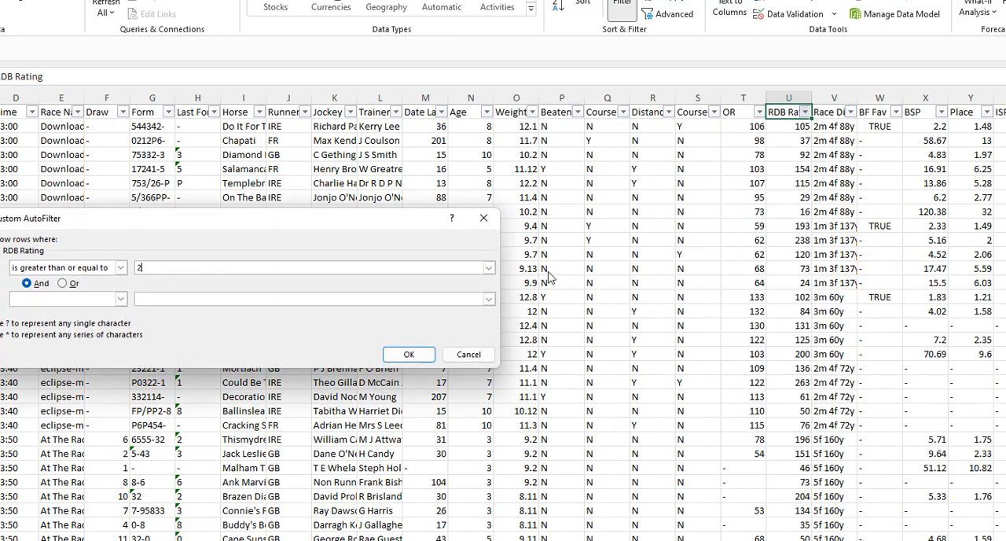
pyautogui.write('50')
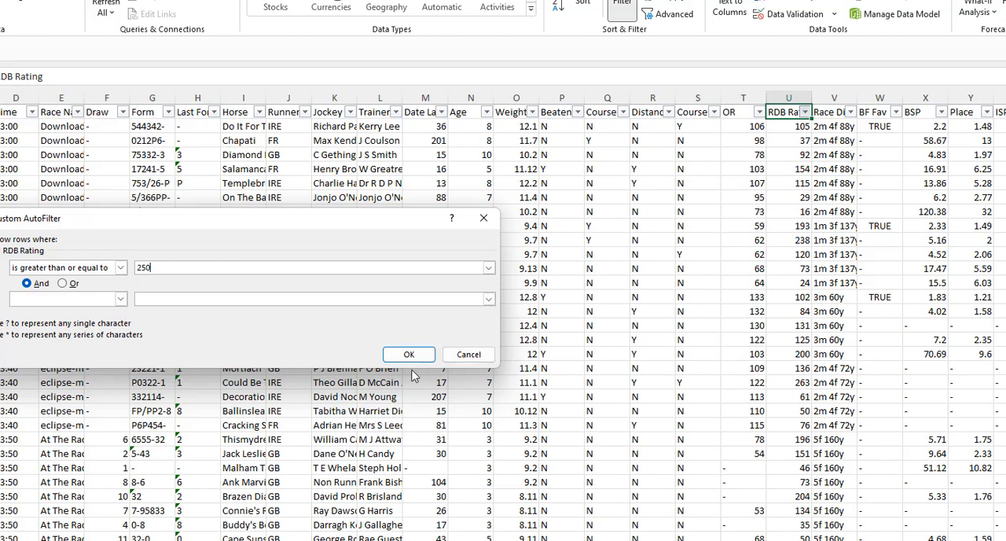
pyautogui.click(408, 354)
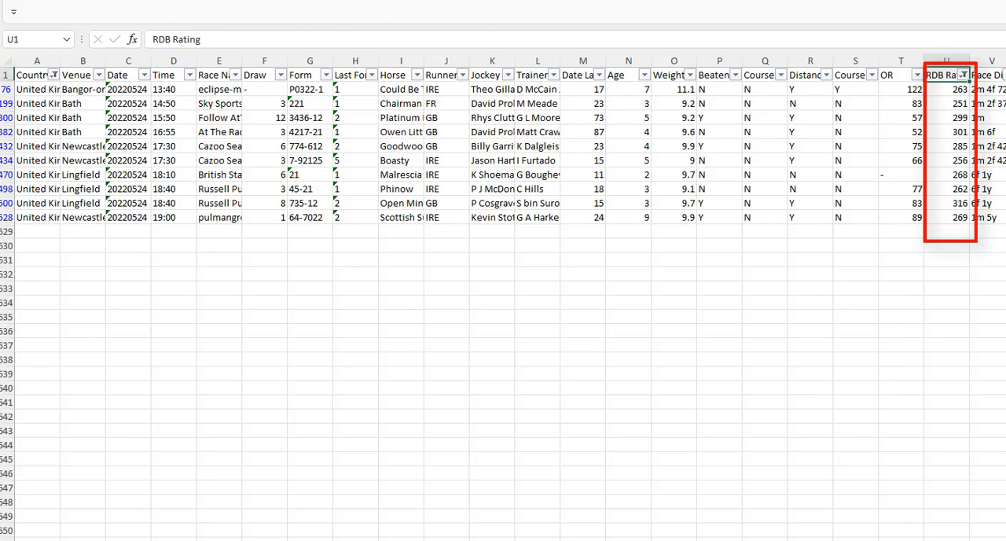
# Step: Scroll right to reach the Improving Horse column and its filter dropdown
pyautogui.hscroll(3)
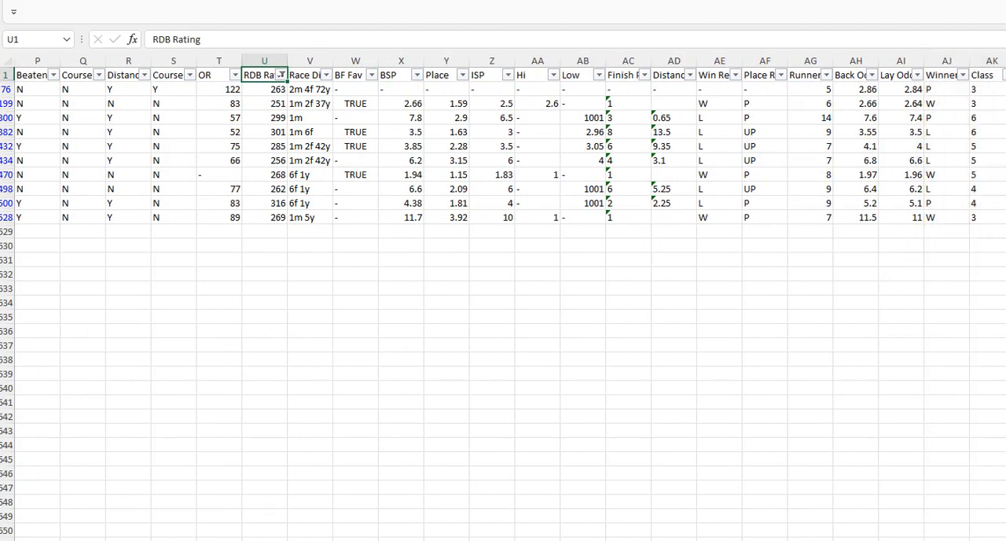
pyautogui.moveTo(998, 3)
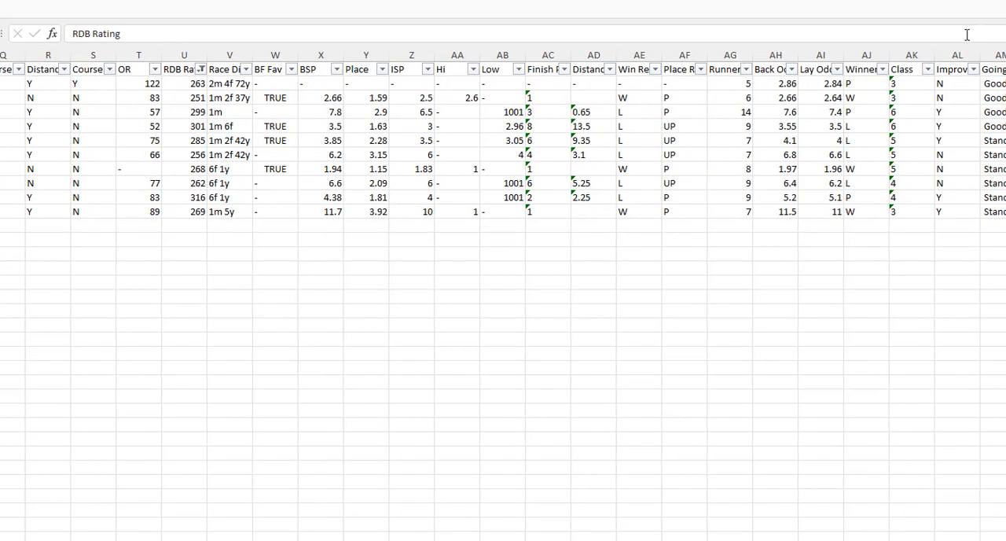
pyautogui.moveTo(931, 76)
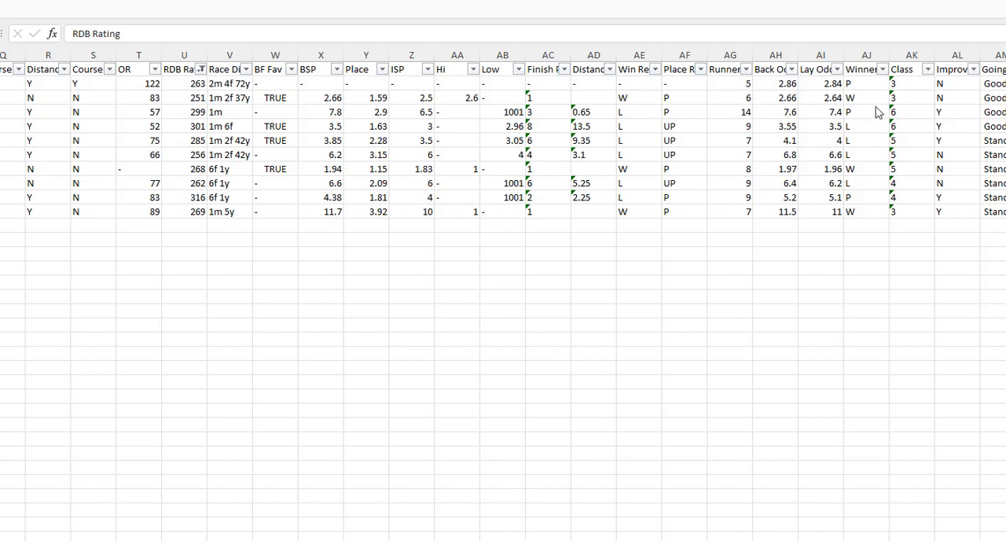
pyautogui.moveTo(984, 78)
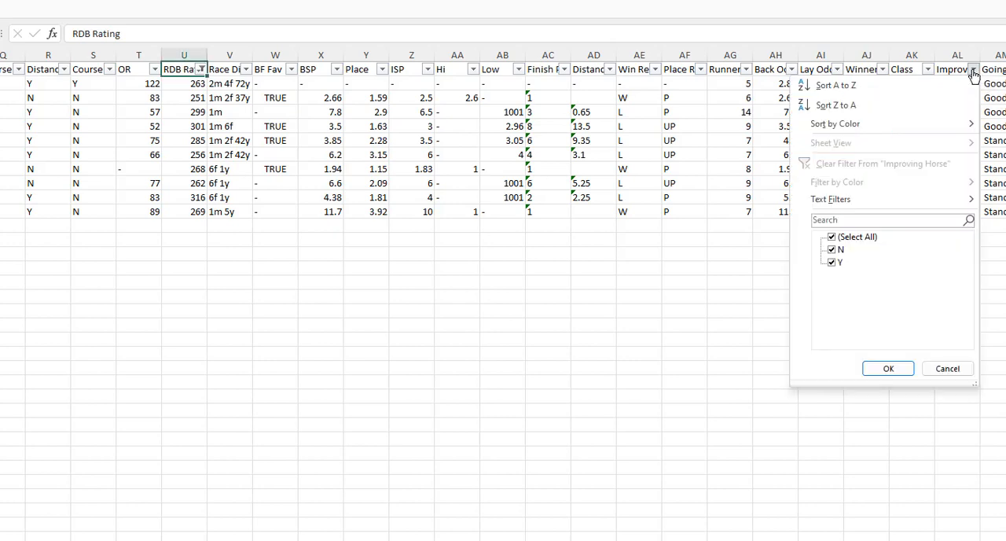
# Step: Filter Improving Horse to Y only, cutting the rated UK list to five rows
pyautogui.click(830, 248)
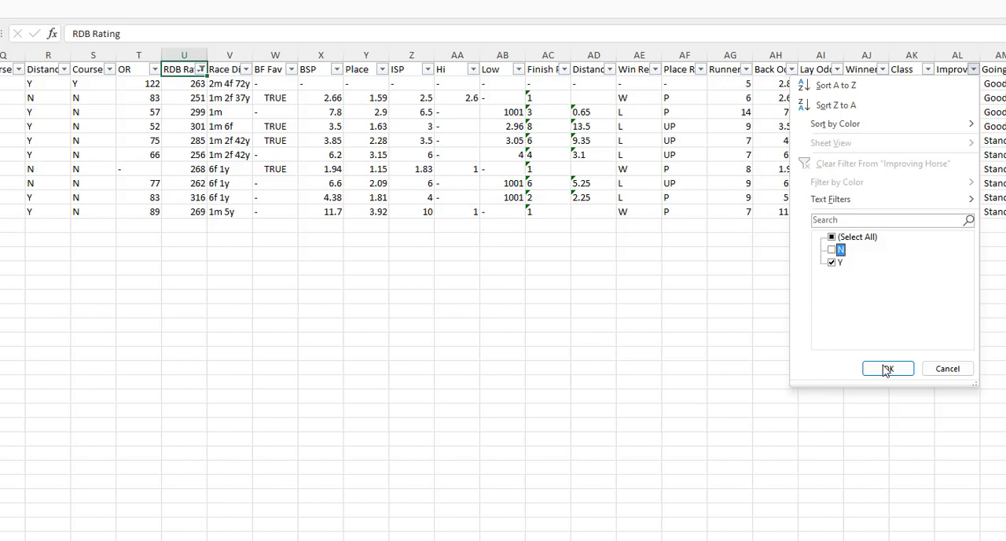
pyautogui.click(887, 368)
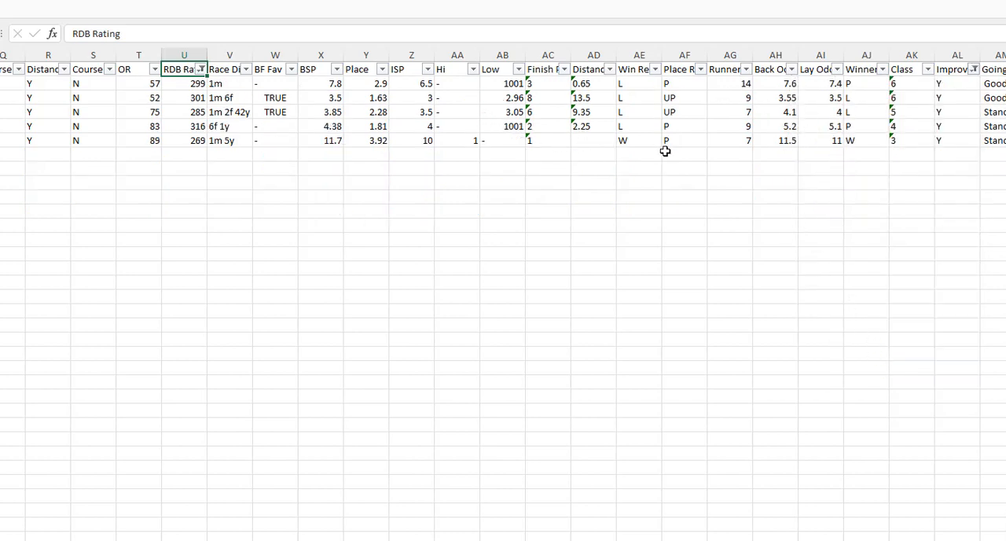
pyautogui.moveTo(385, 86)
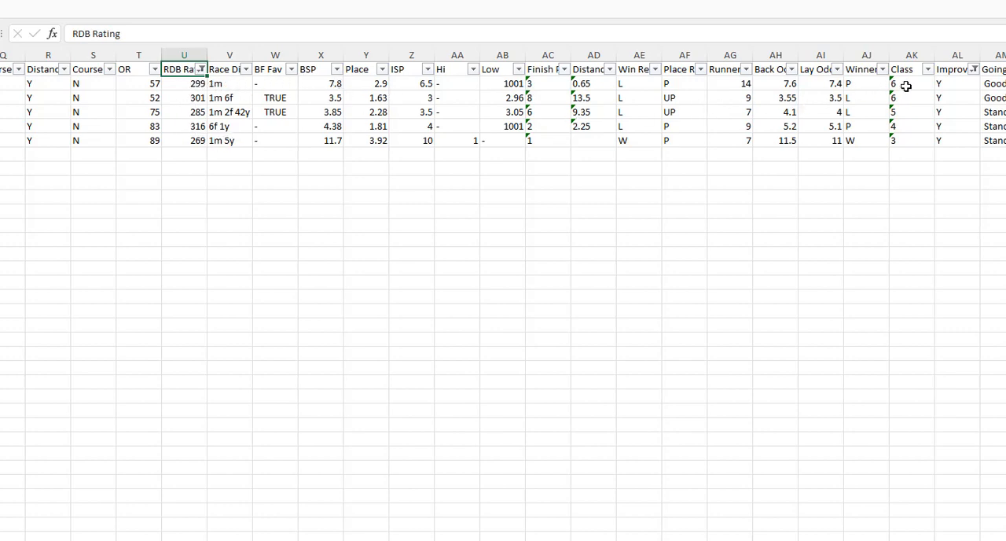
pyautogui.moveTo(819, 182)
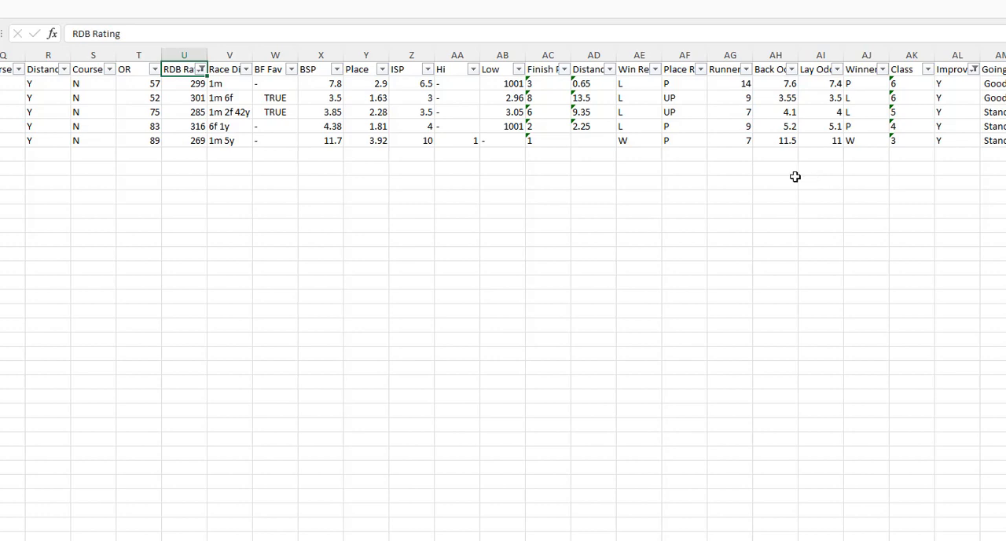
pyautogui.moveTo(824, 143)
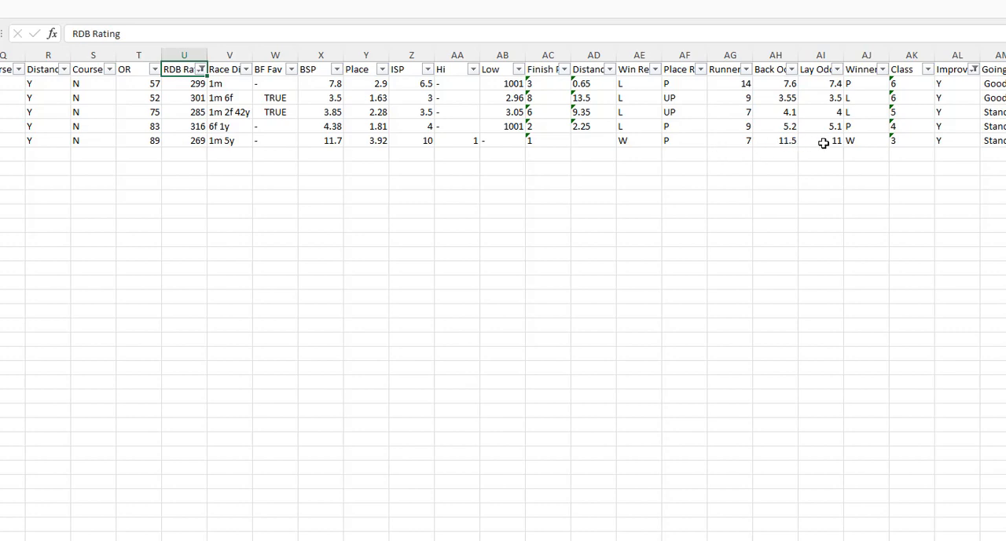
pyautogui.click(776, 140)
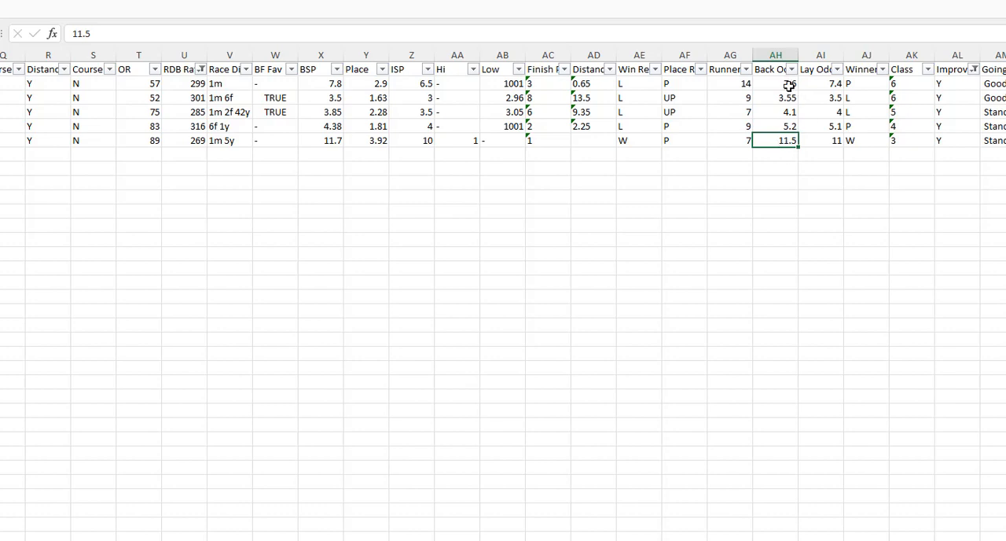
pyautogui.click(775, 98)
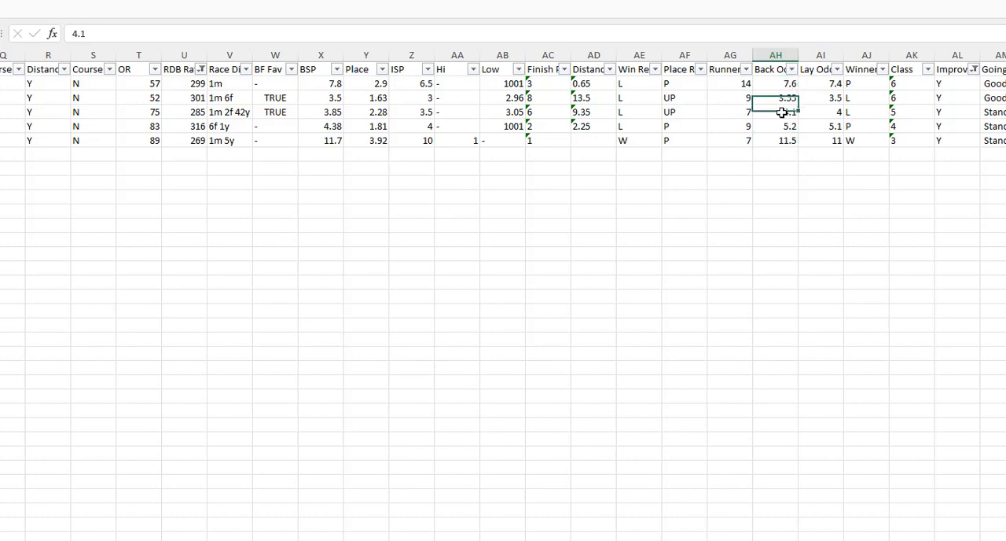
pyautogui.click(775, 125)
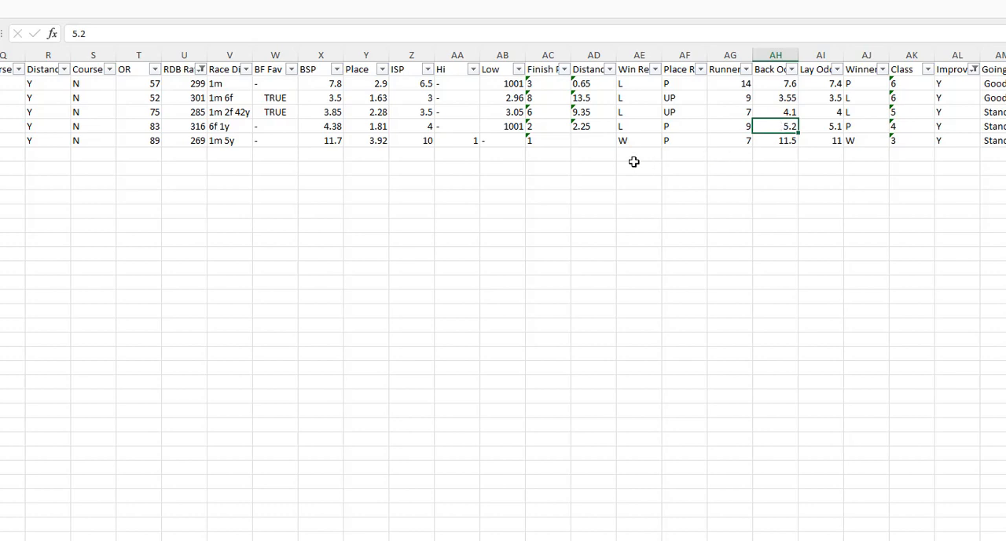
pyautogui.moveTo(8, 7)
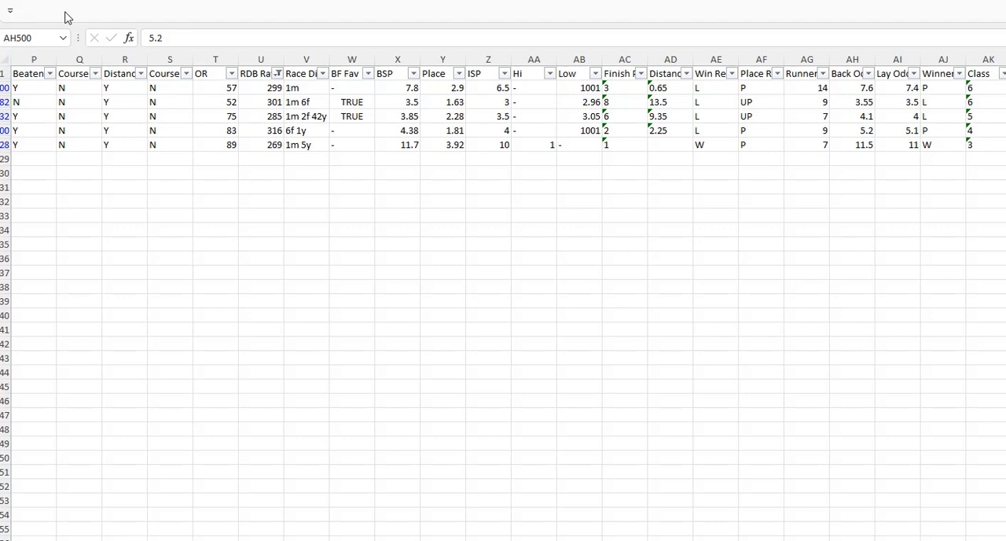
pyautogui.moveTo(138, 22)
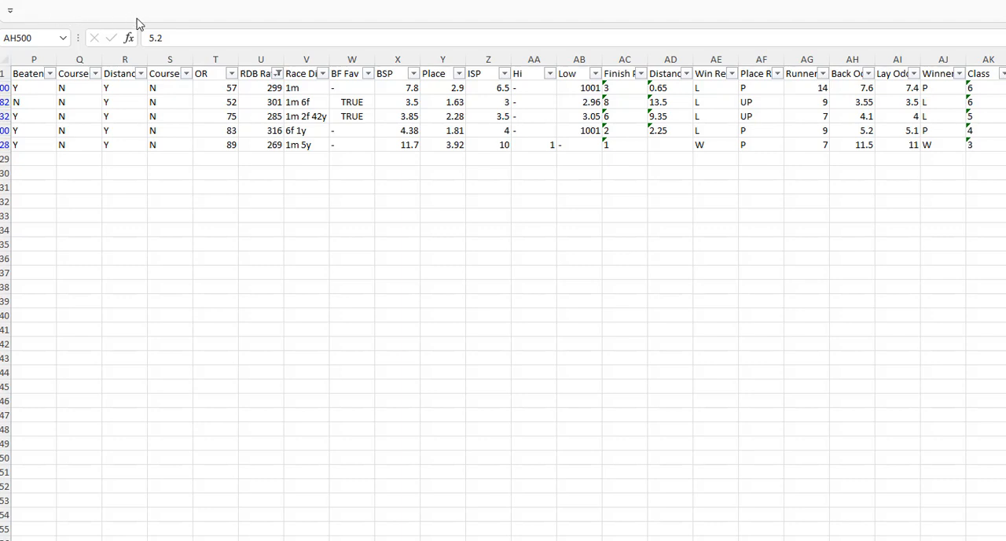
pyautogui.moveTo(250, 87)
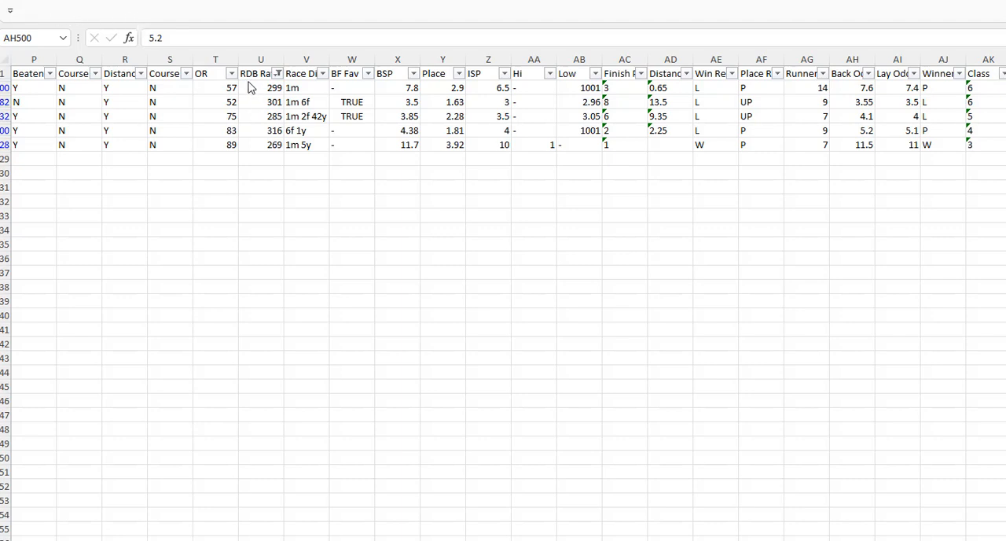
pyautogui.moveTo(273, 82)
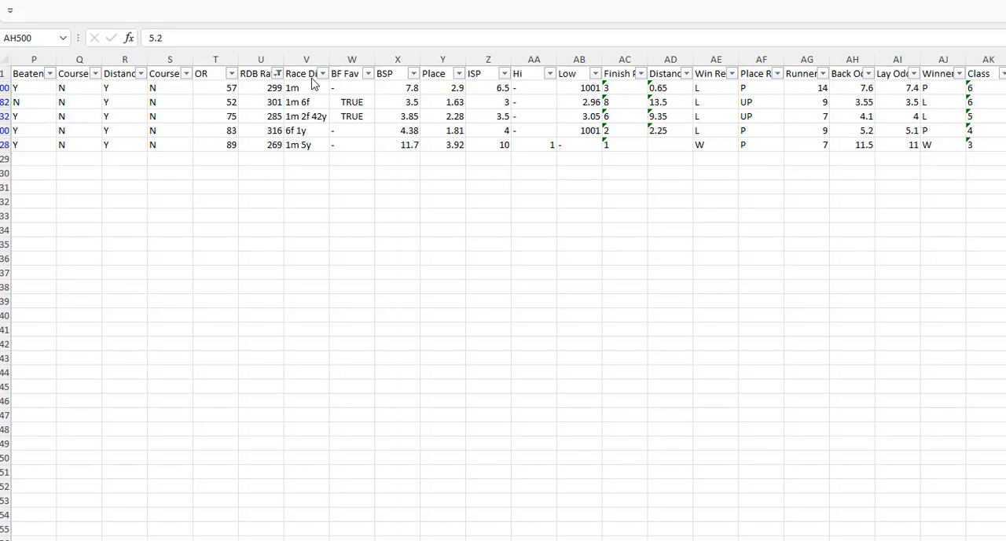
pyautogui.moveTo(342, 85)
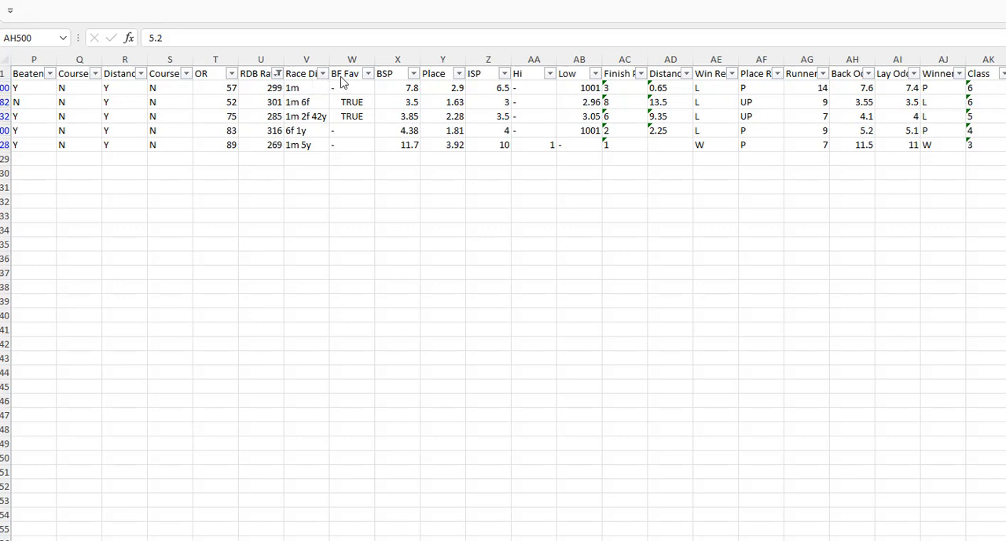
pyautogui.moveTo(727, 38)
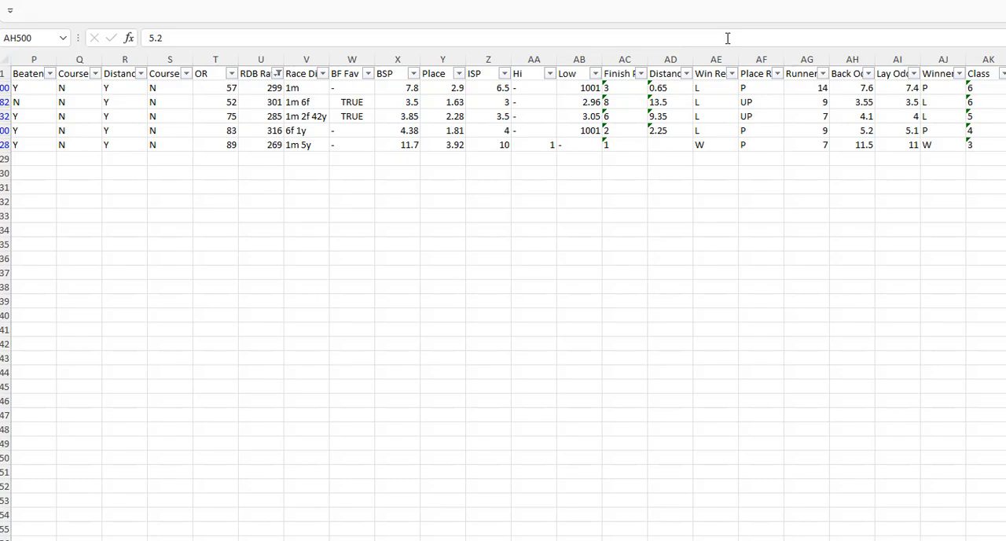